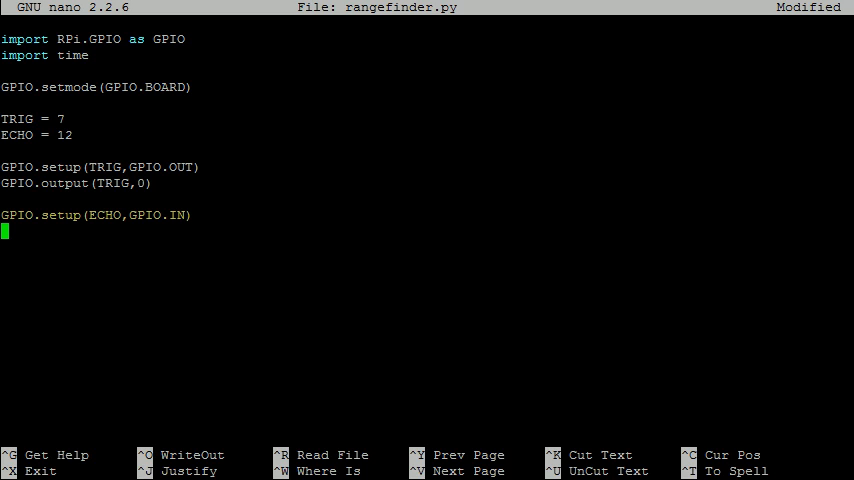
text(time.sleep(0.1))
text(stop = time.time()
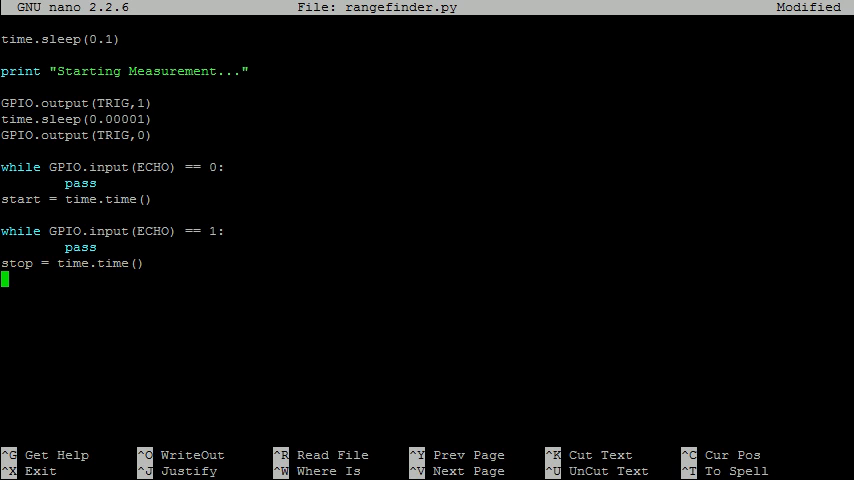
text(print (stop - start) * 170)
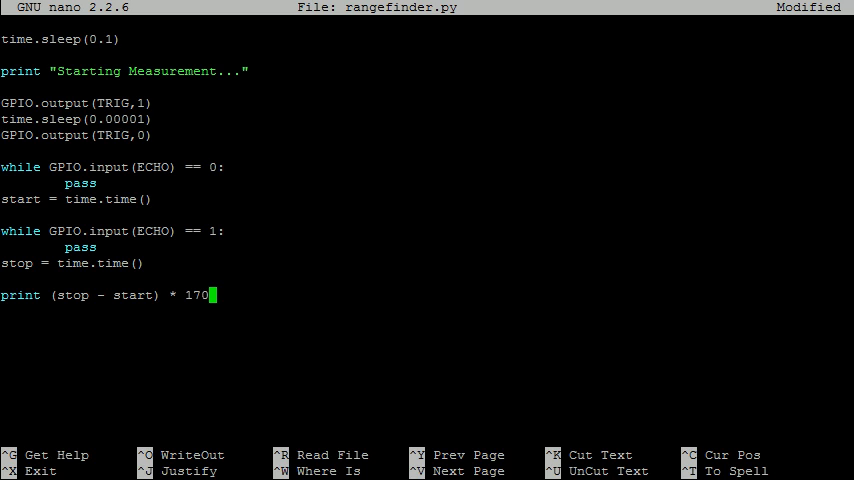
text(00)
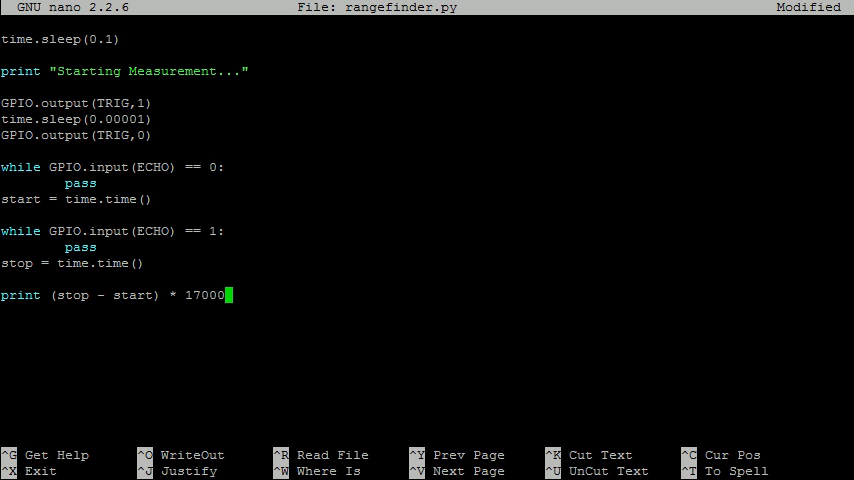